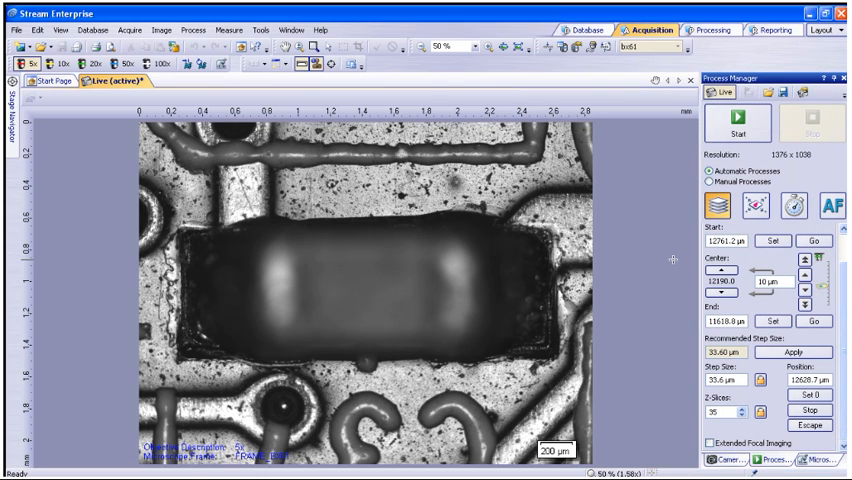
- Set the Z-stack start at the lowest focus level and the end at the component's top surface
left_click(712, 172)
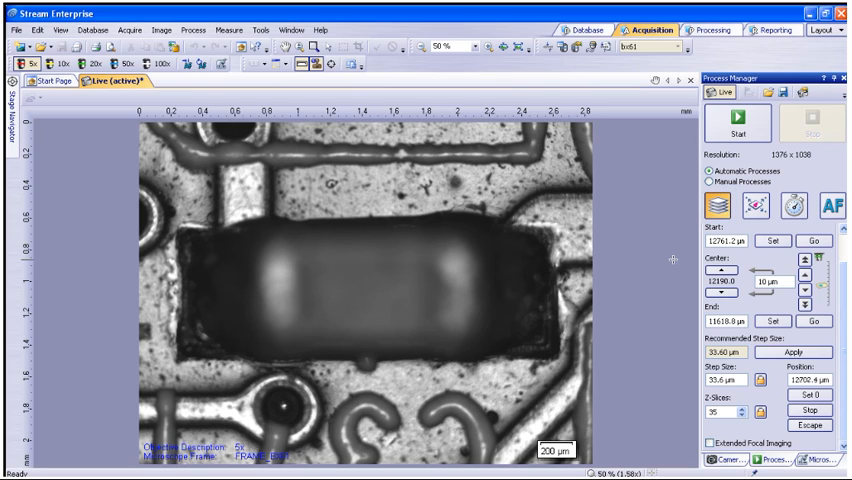
left_click(772, 240)
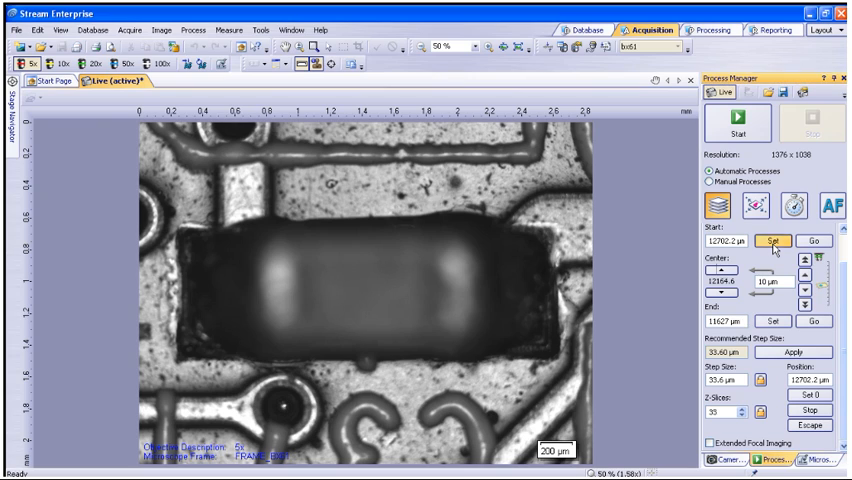
left_click(772, 240)
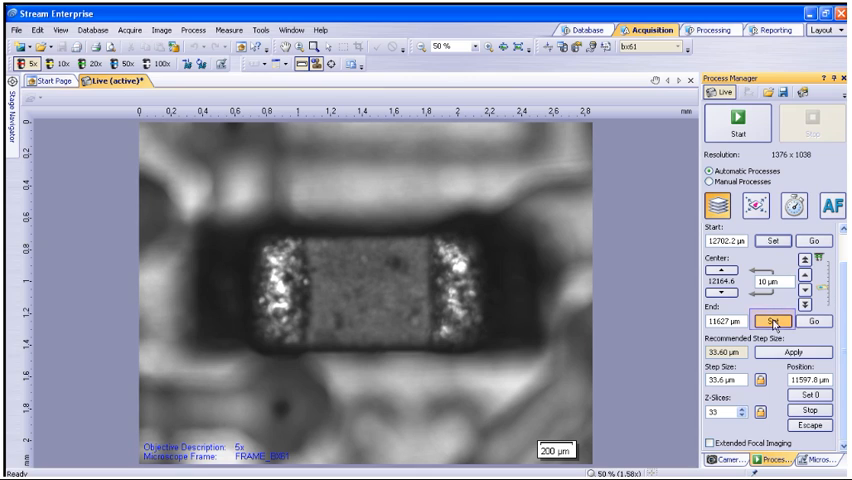
left_click(772, 320)
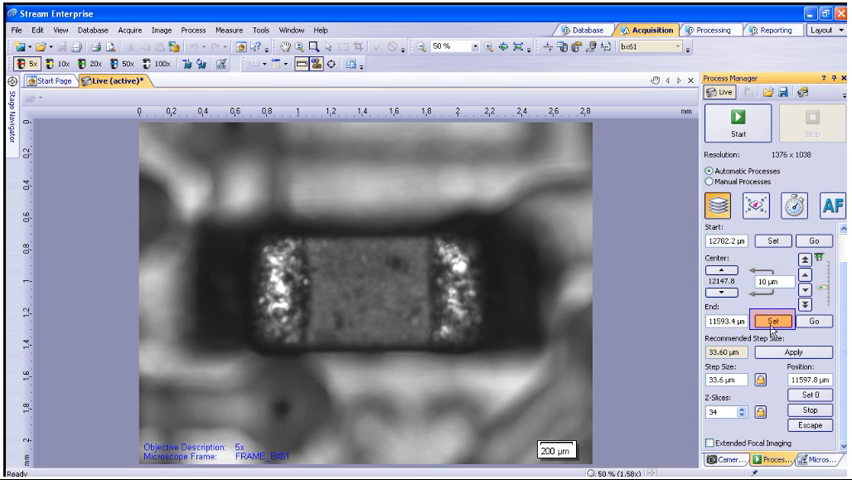
left_click(772, 320)
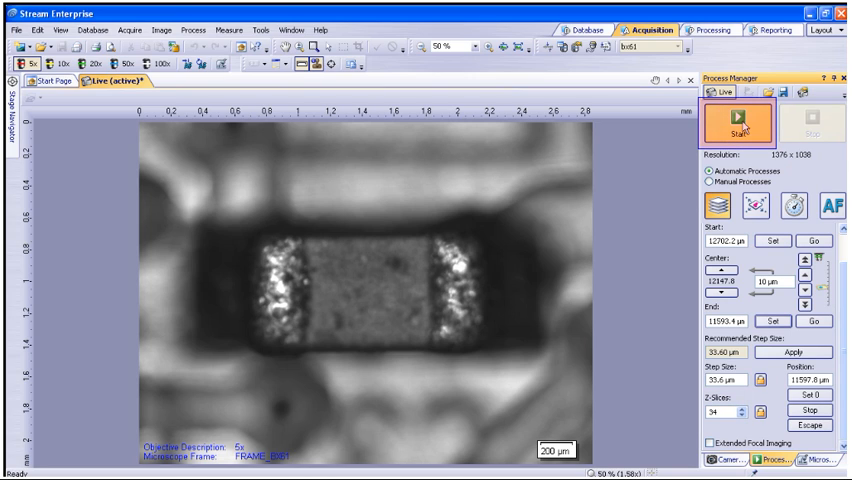
mouse_move(736, 130)
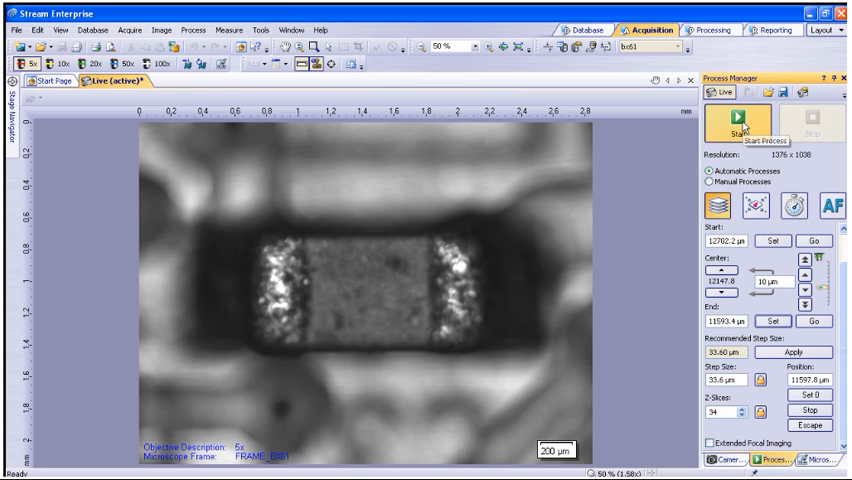
- Start the Process Manager acquisition and let the focus stack finish as a new image document
left_click(736, 122)
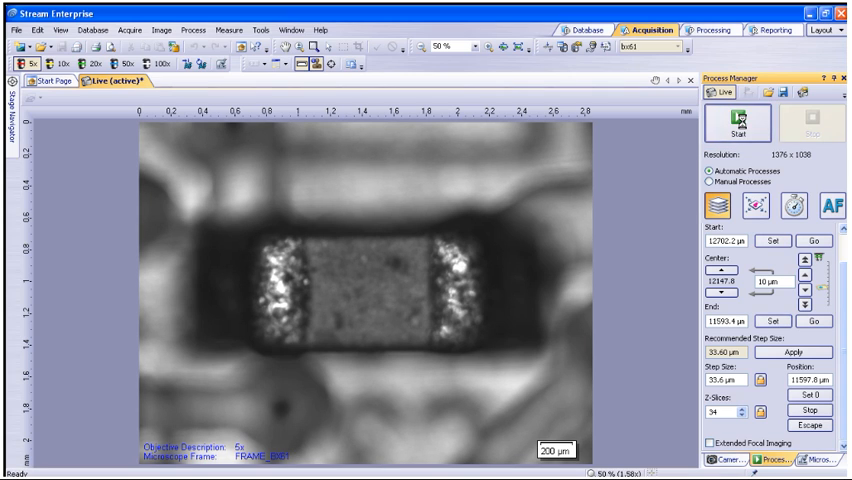
left_click(730, 122)
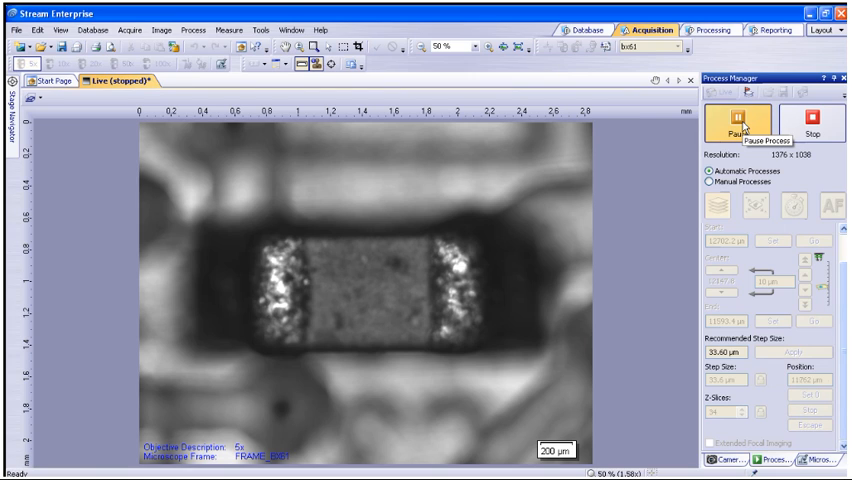
left_click(736, 120)
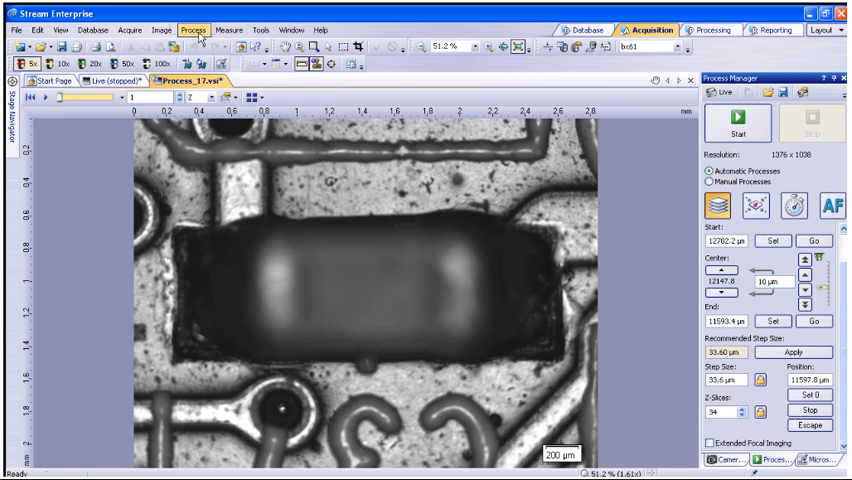
- Run EFI Processing with Reflected light, Height map and Create new document enabled
left_click(192, 28)
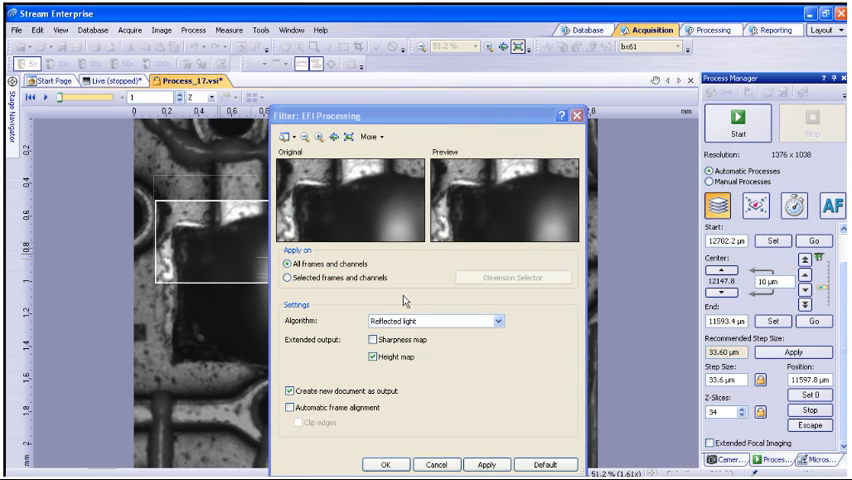
left_click(374, 356)
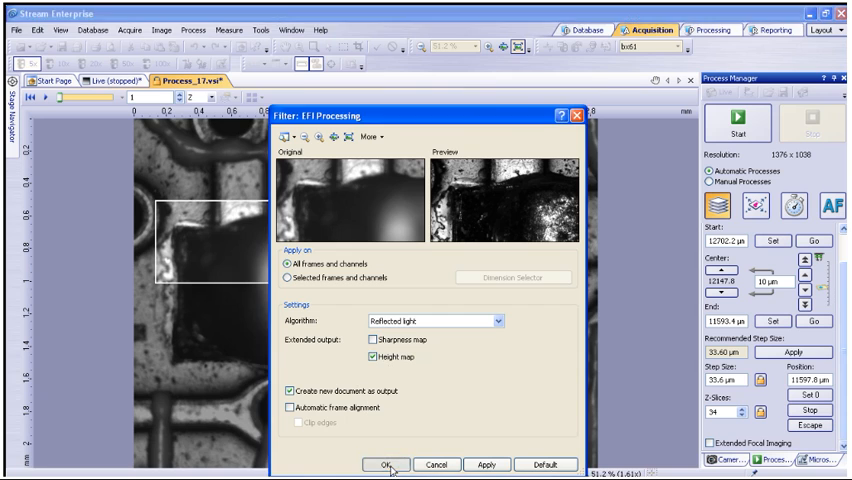
left_click(384, 464)
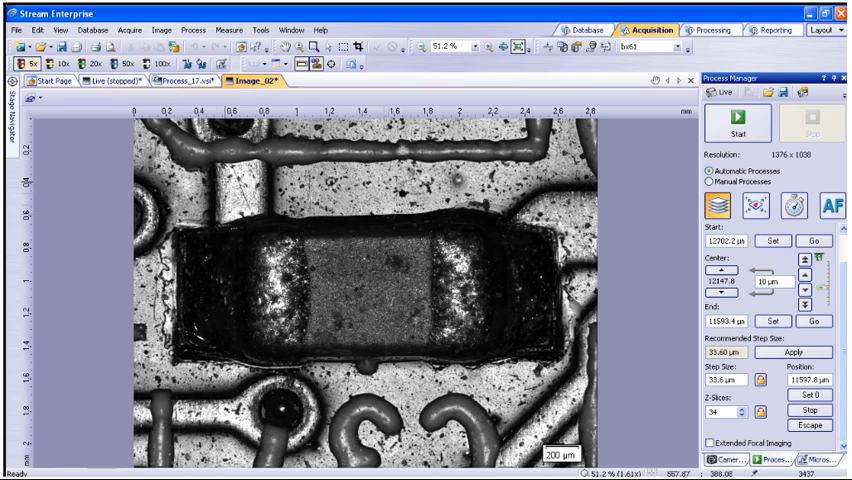
mouse_move(34, 96)
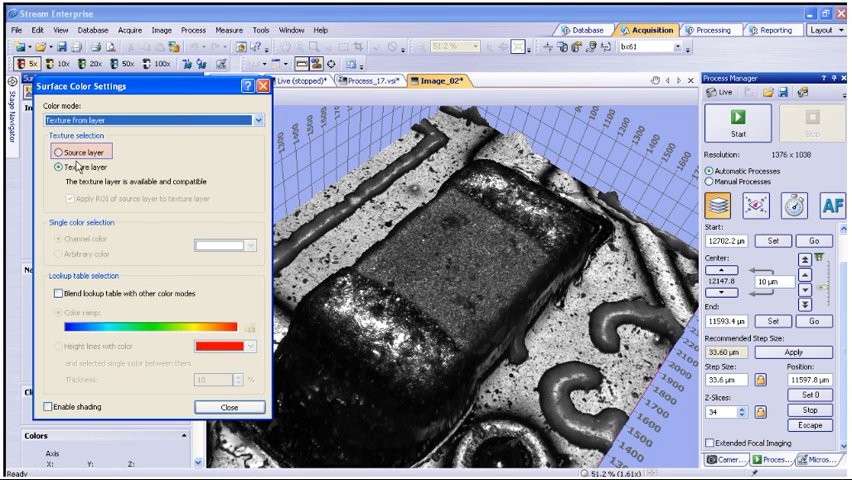
left_click(62, 152)
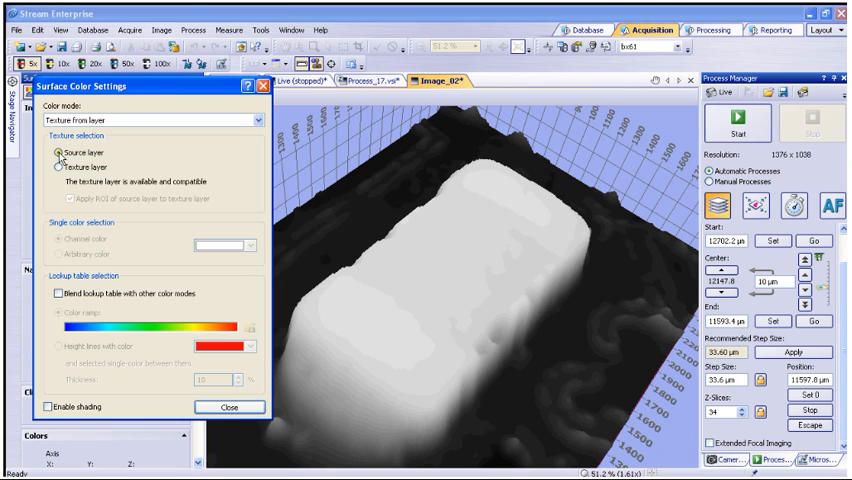
left_click(60, 166)
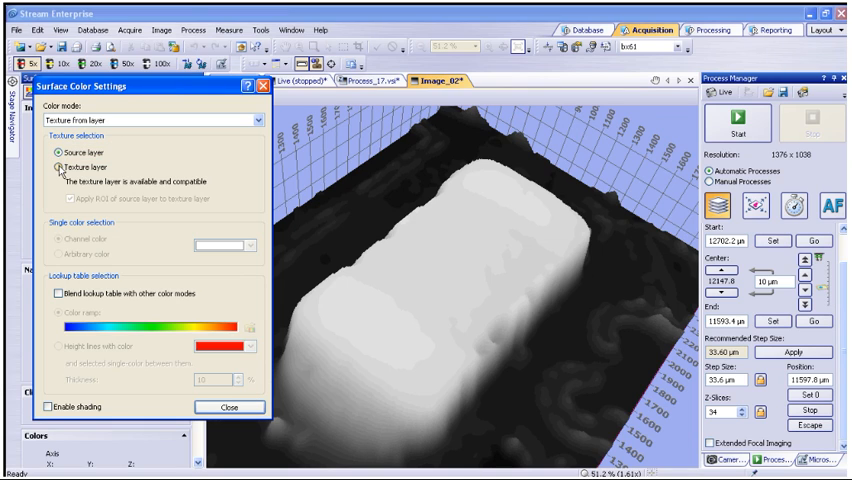
left_click(62, 164)
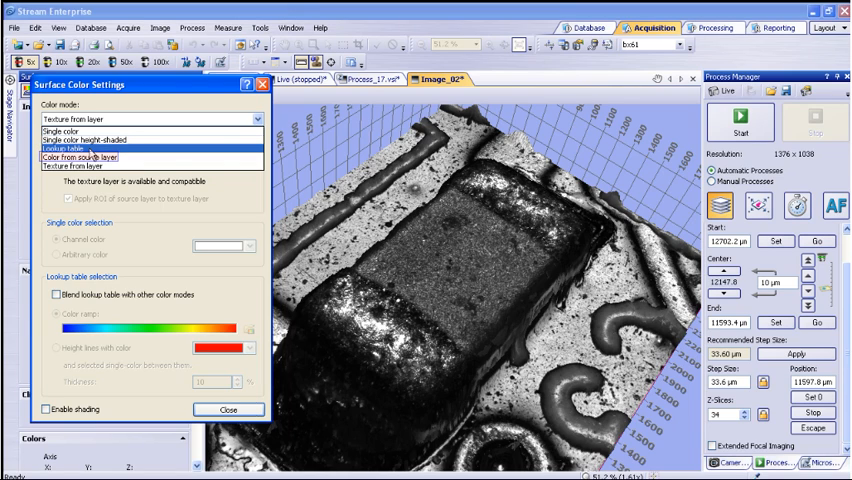
left_click(80, 156)
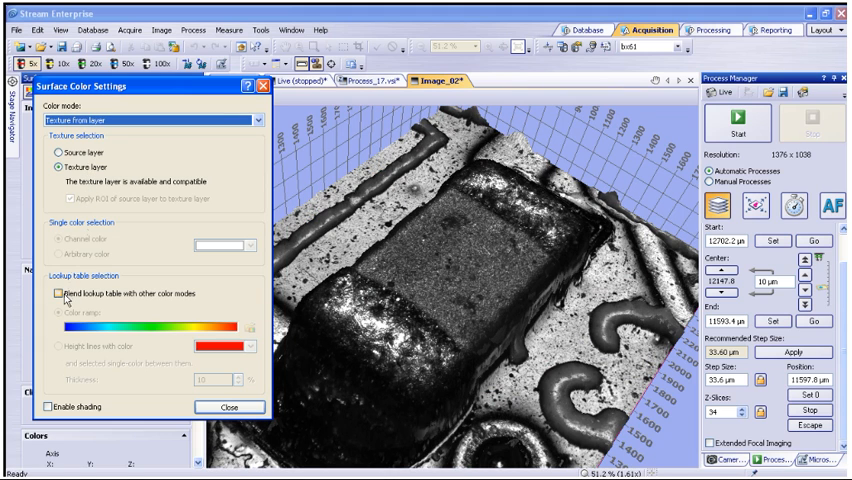
- Blend a Color ramp lookup table onto the 3D surface texture and close the settings
left_click(52, 292)
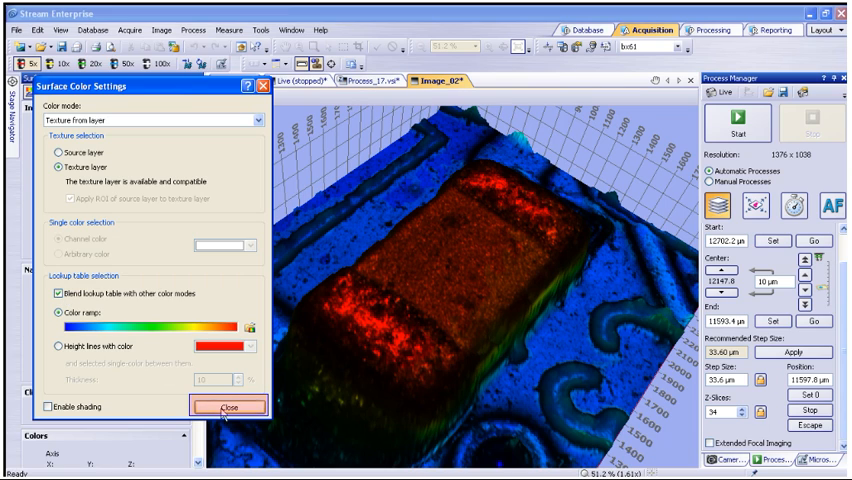
left_click(230, 404)
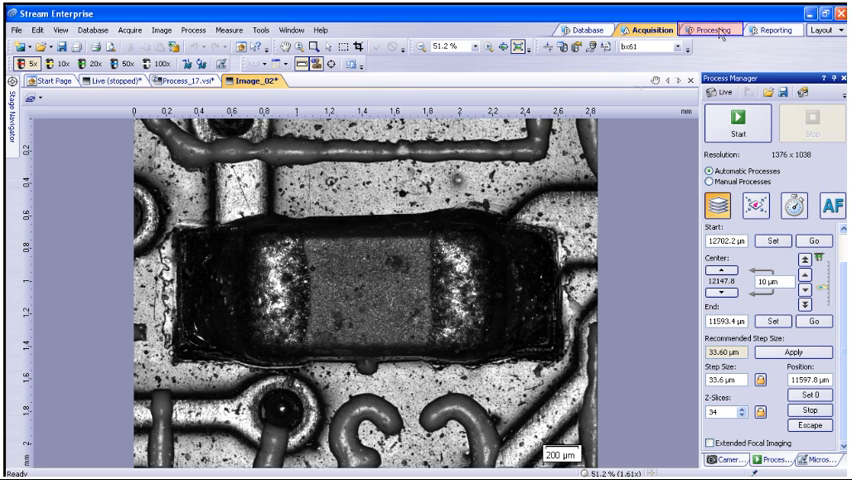
- In the Processing layout, draw a 3D line across the component measuring about 0.94 mm
left_click(712, 28)
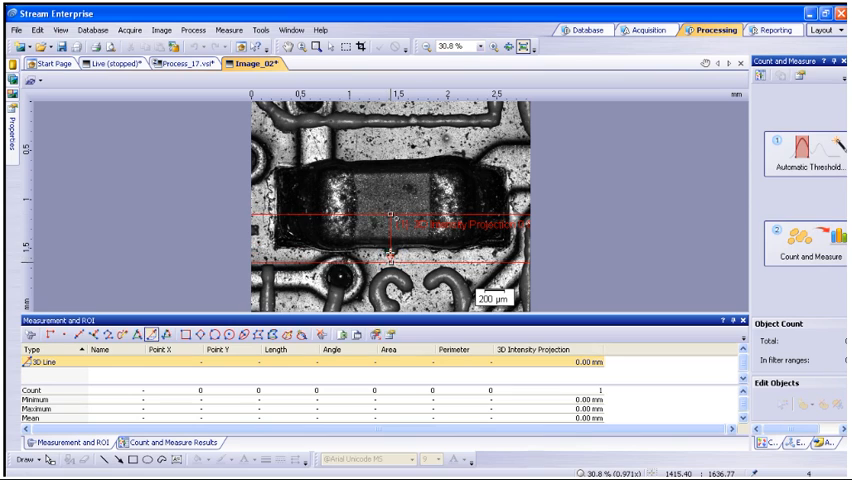
left_click_drag(388, 218, 390, 260)
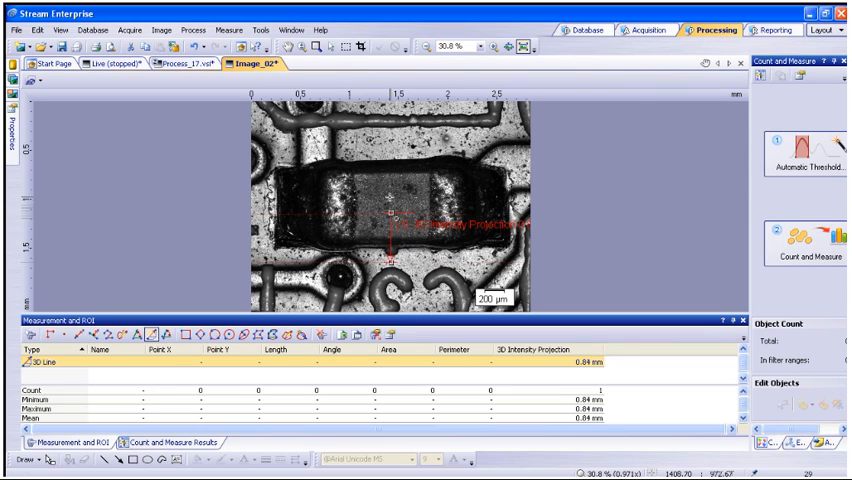